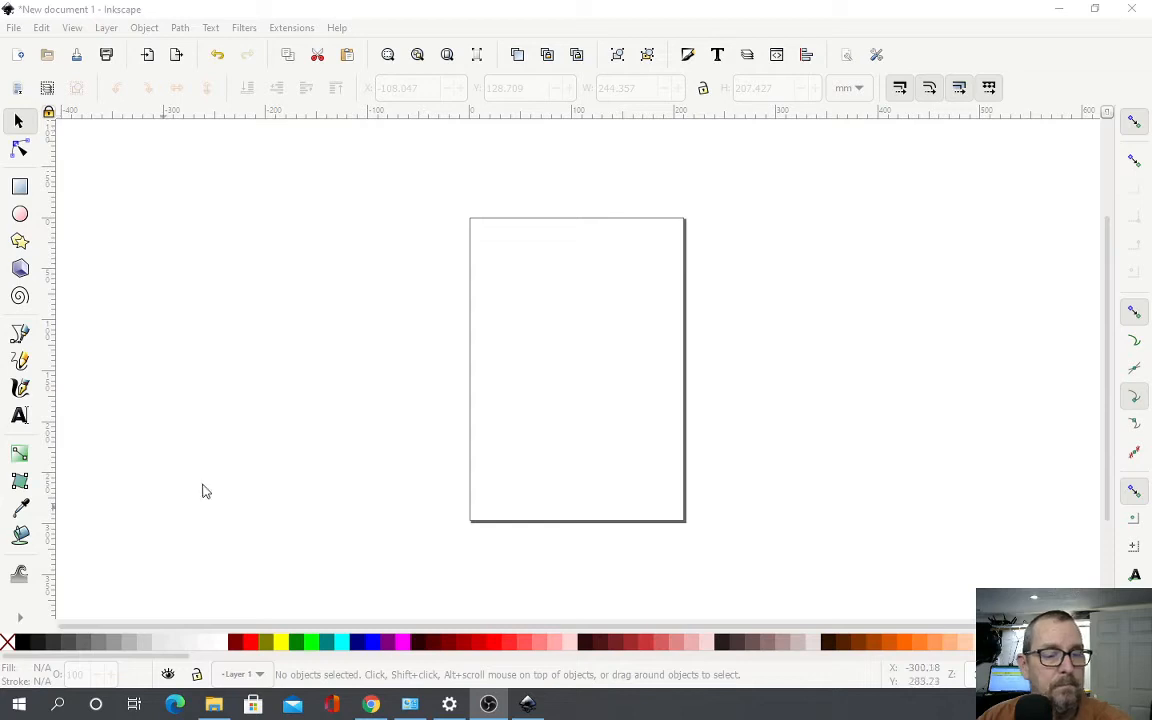
- Bring up Inkscape's File menu over the new blank document
left_click(14, 28)
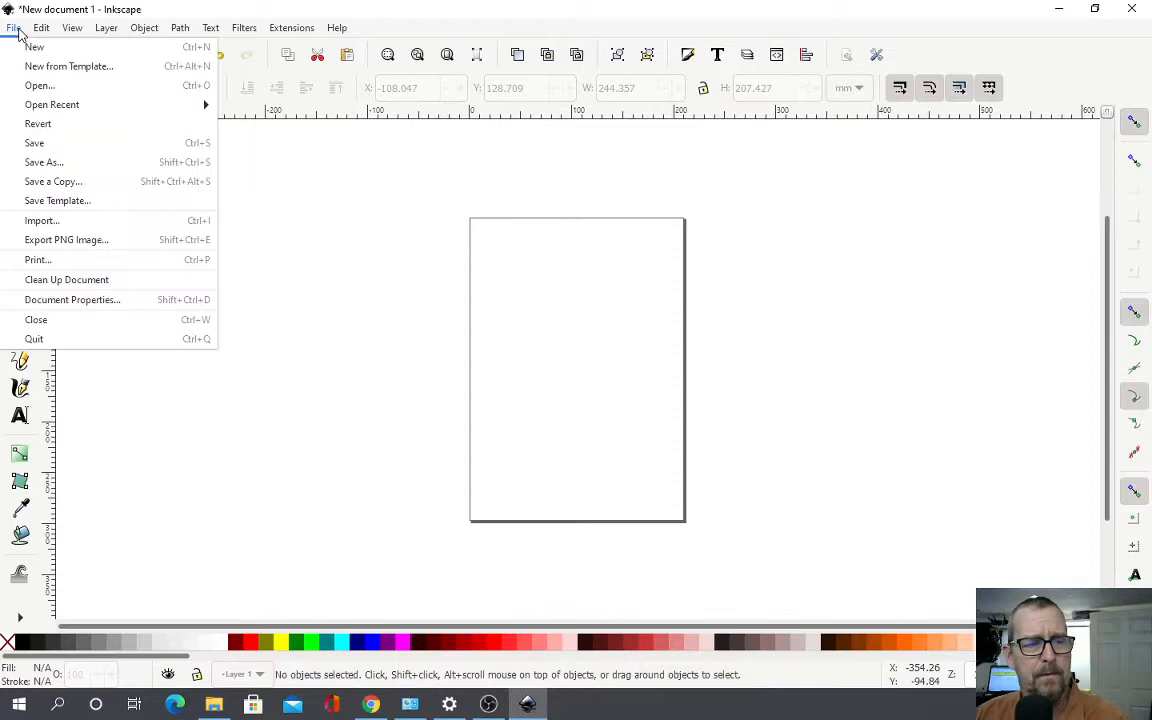
- Open drawing-1.svg, the drawing with the single leaf-shaped outline
left_click(40, 84)
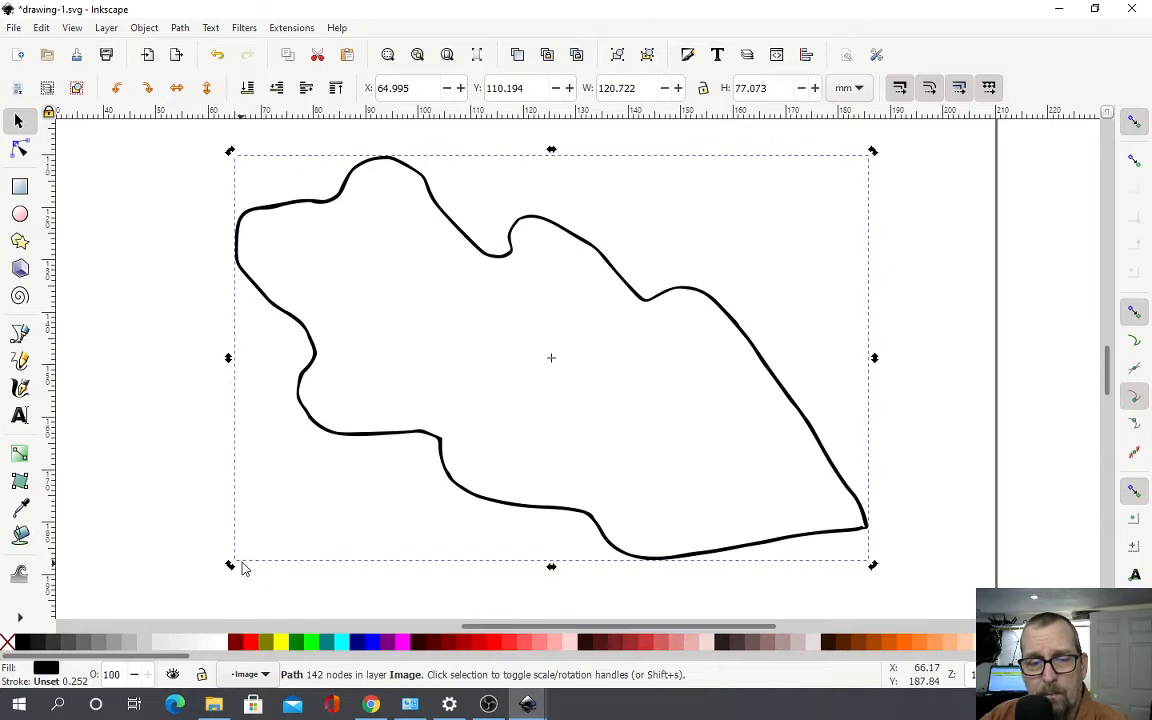
- Break the leaf outline apart into separate solid black leaf shapes
left_click(14, 28)
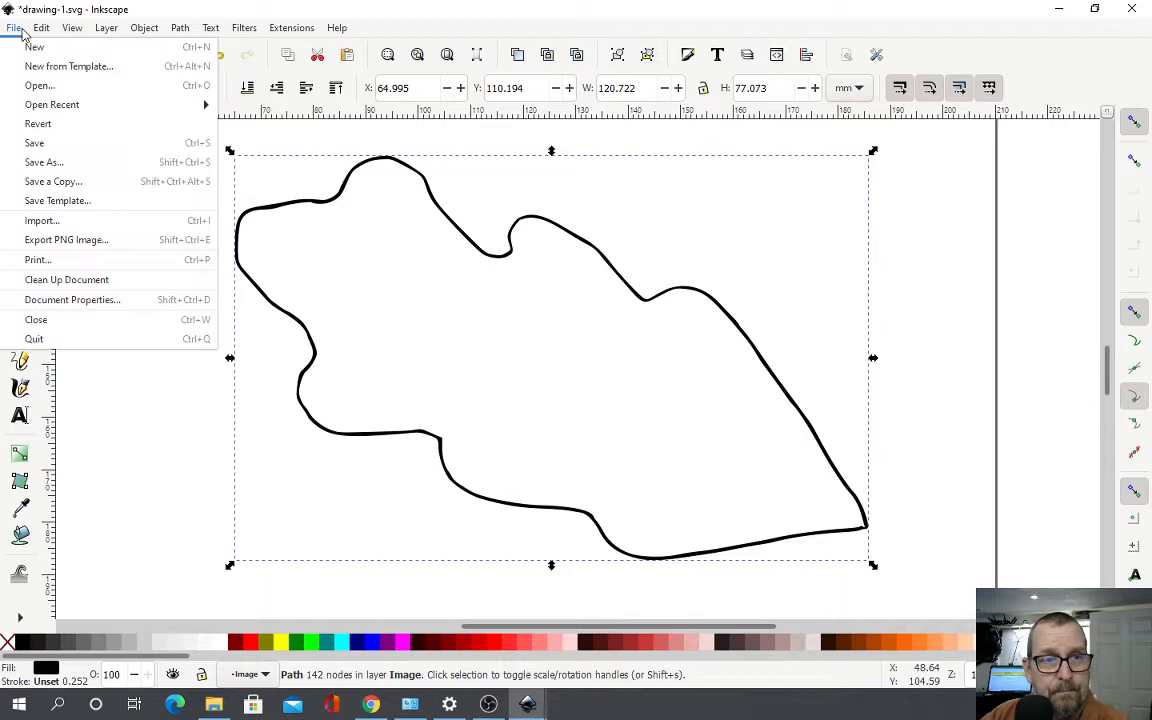
left_click(180, 28)
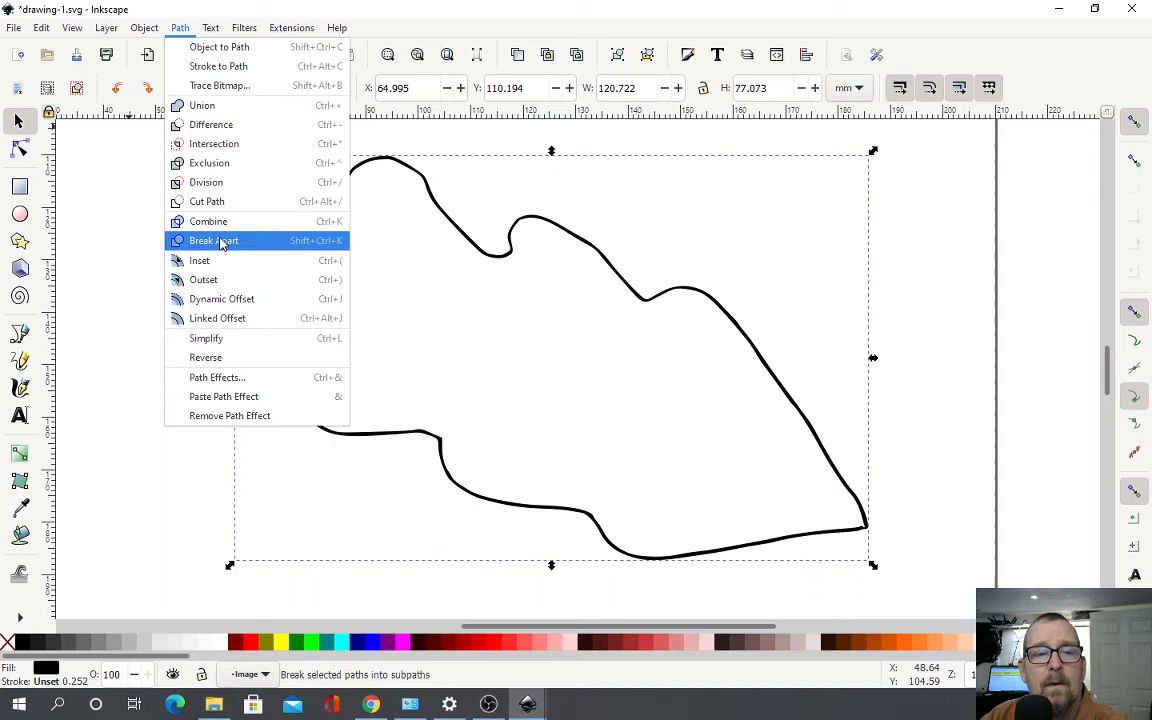
left_click(212, 240)
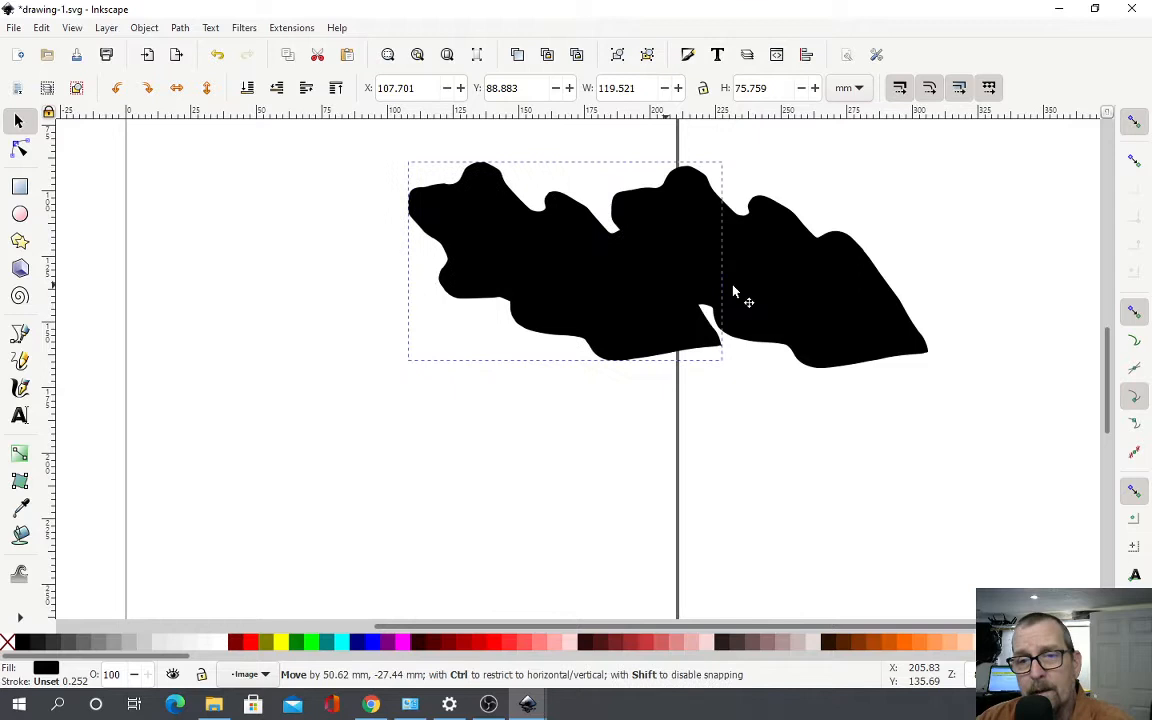
- Pull one leaf shape aside, remove the extra, and save the drawing as drawing-1.svg
left_click_drag(564, 260, 390, 290)
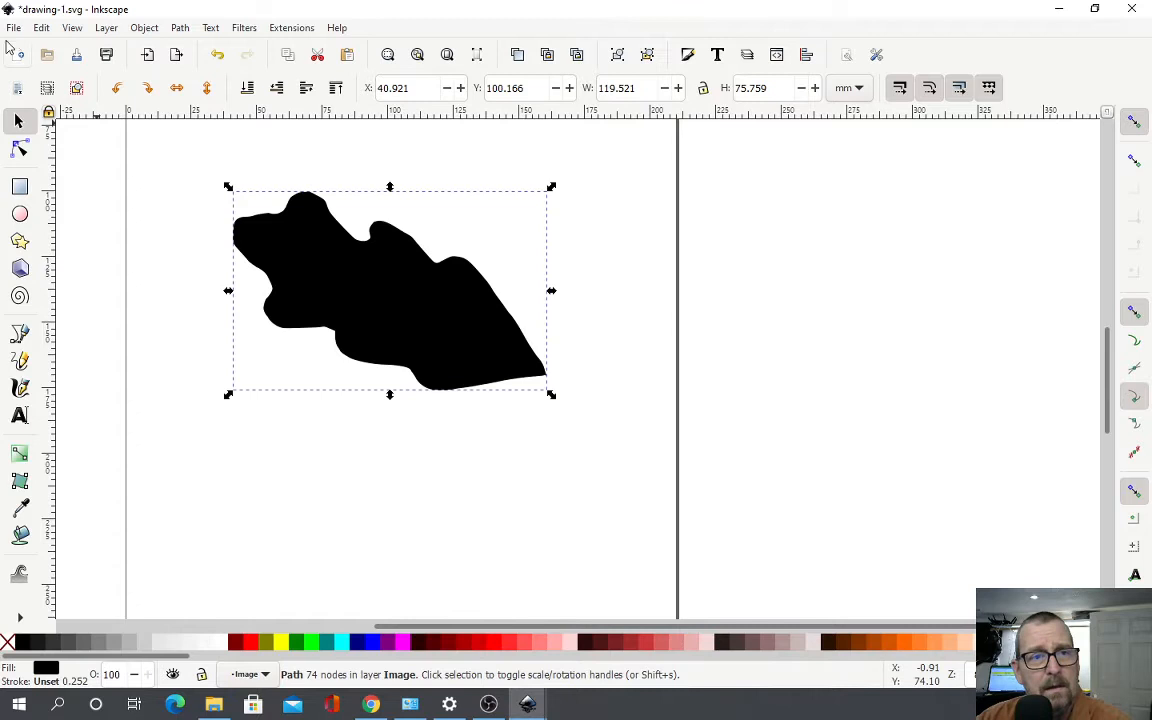
key("ctrl+shift+s")
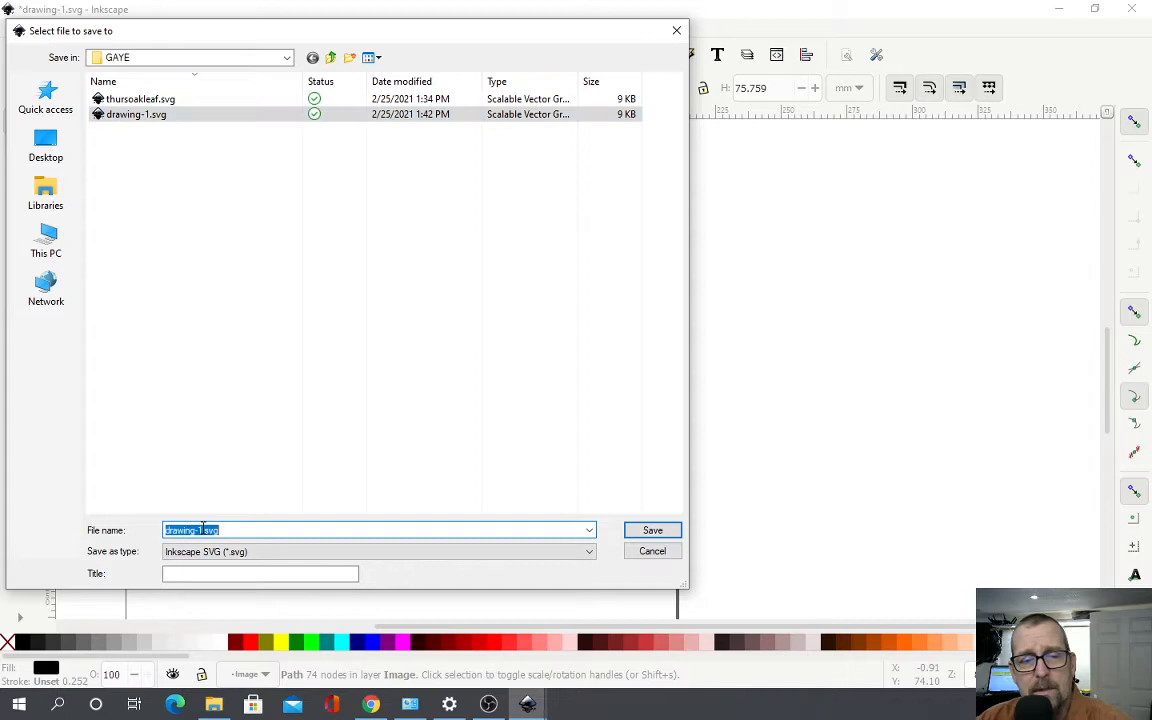
left_click(652, 530)
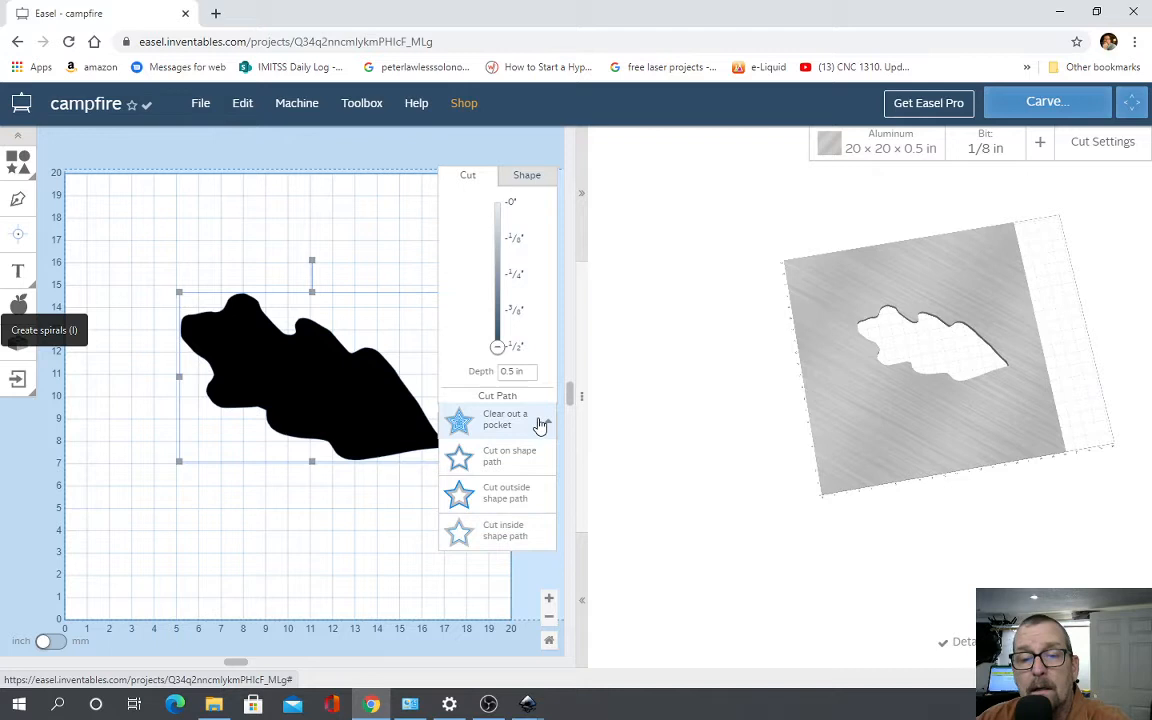
- Set the imported leaf shape to cut outside its path in the campfire project
left_click(508, 492)
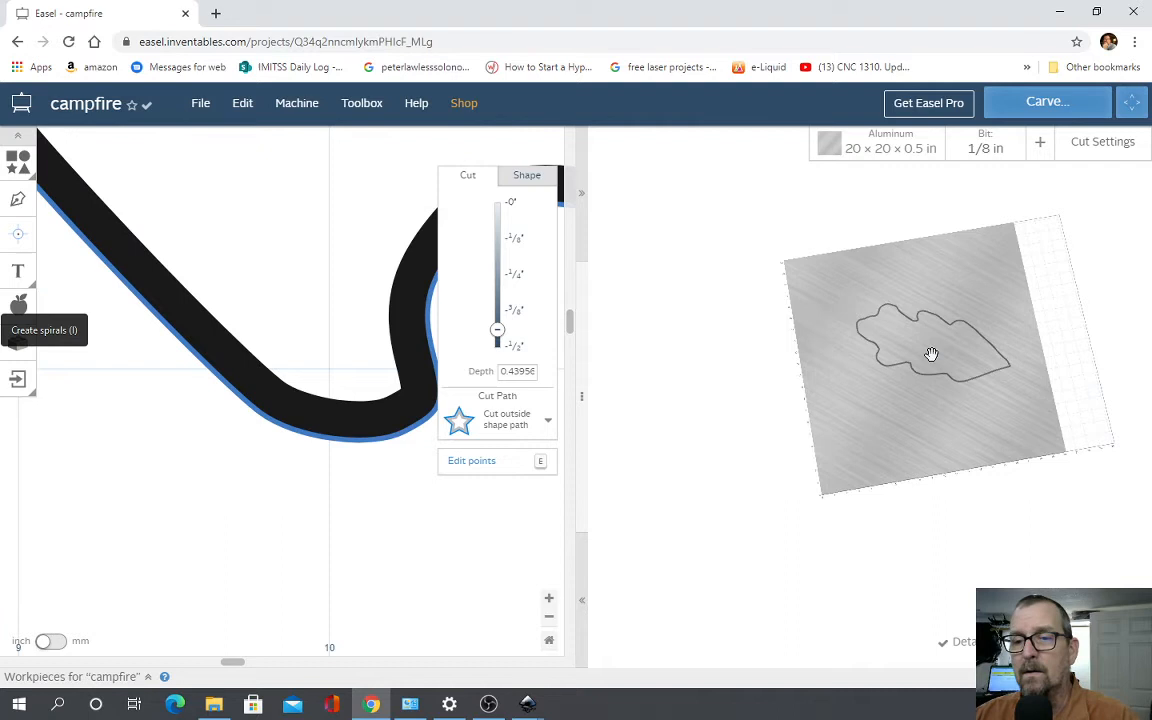
- Bring up the Machine setup for the Other (grbl) 24.2 × 20.2 in work area
left_click(296, 104)
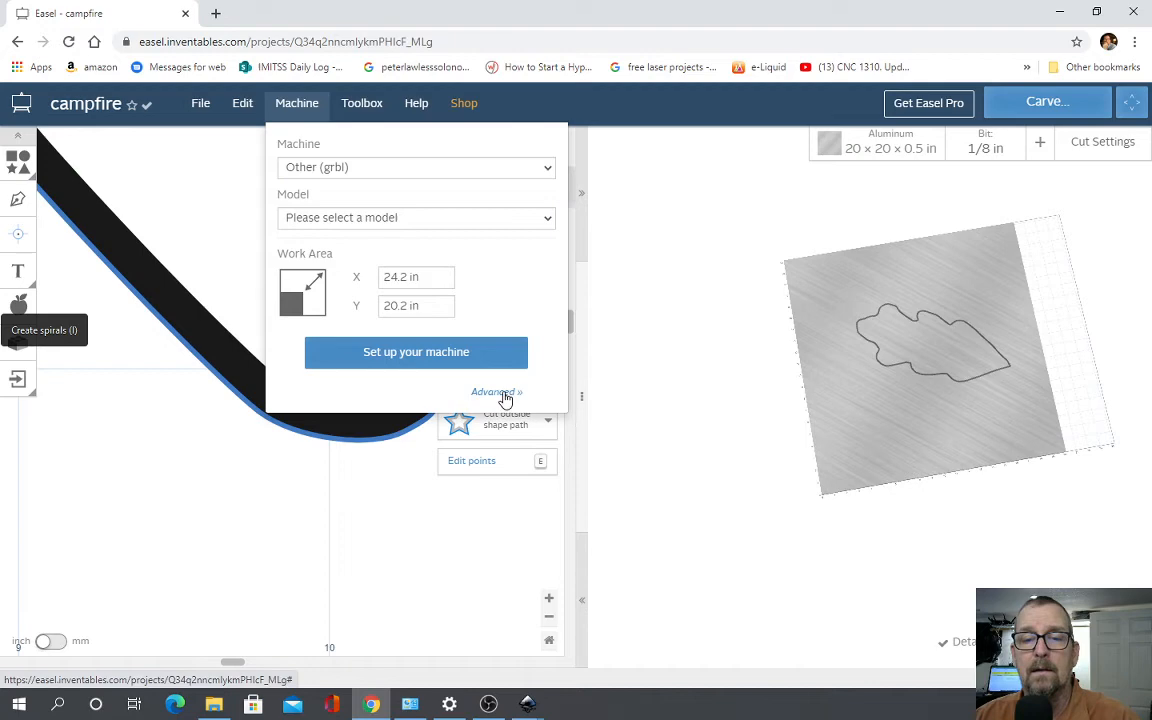
- Generate the leaf's G-code from Advanced settings and play the cut simulation
left_click(496, 390)
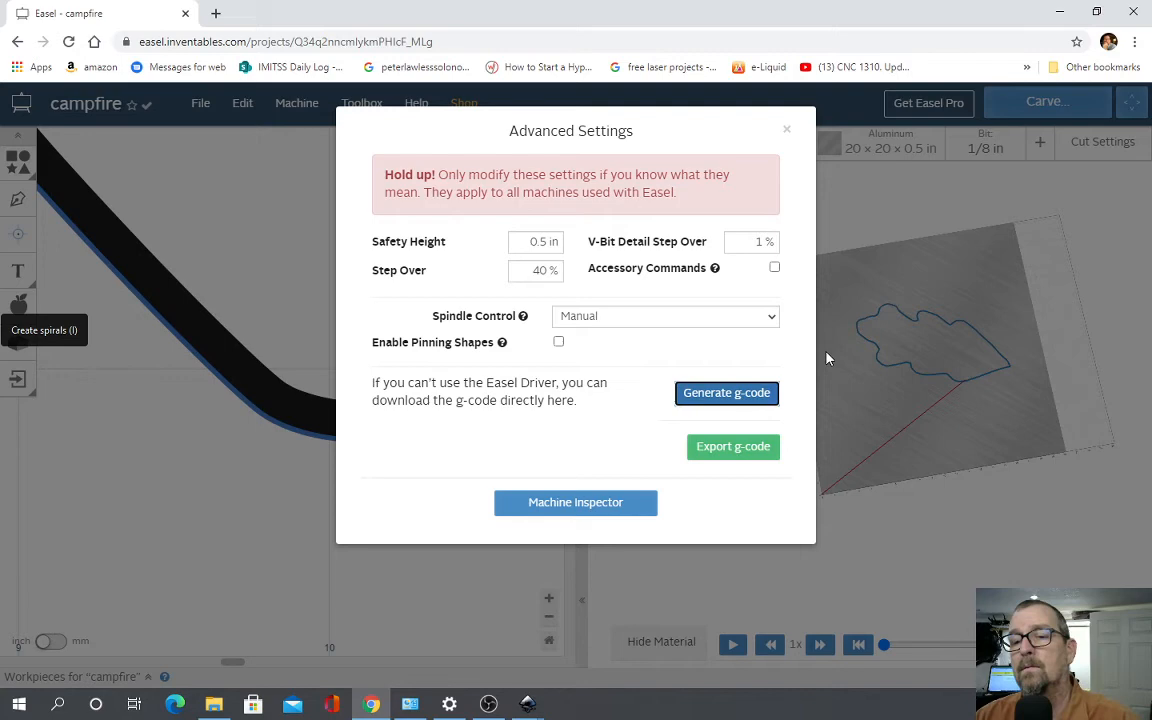
left_click(786, 128)
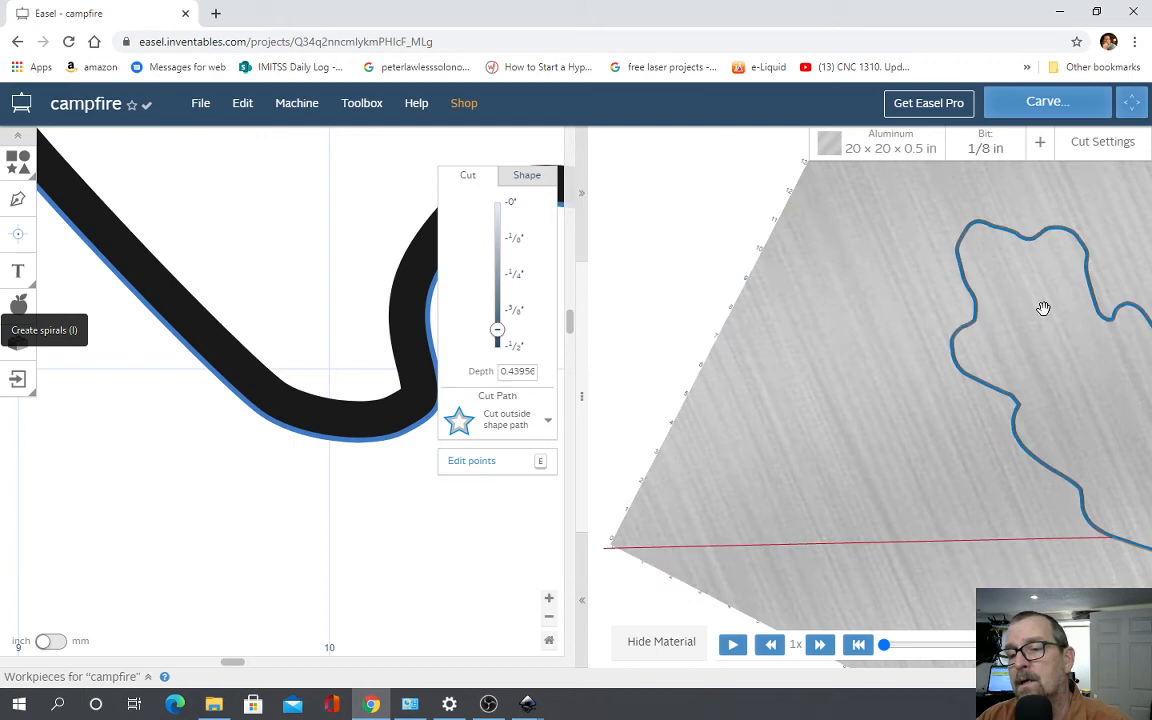
left_click(732, 644)
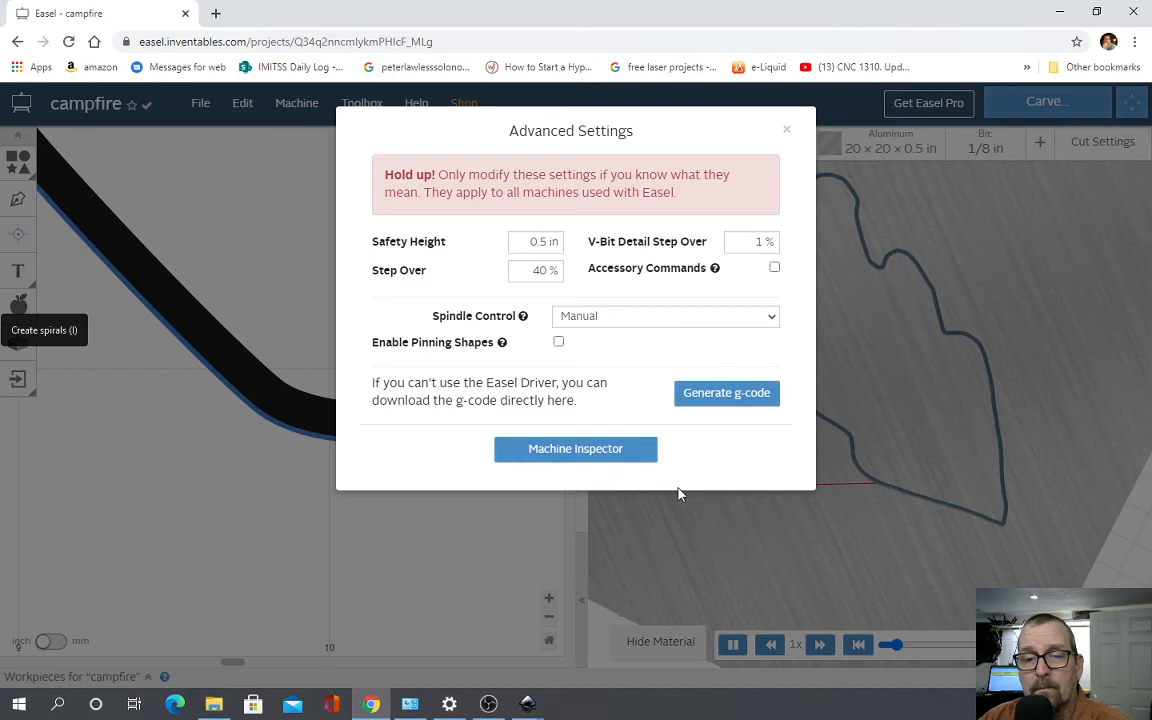
- Export the G-code as campfire.nc into the Downloads folder
left_click(726, 392)
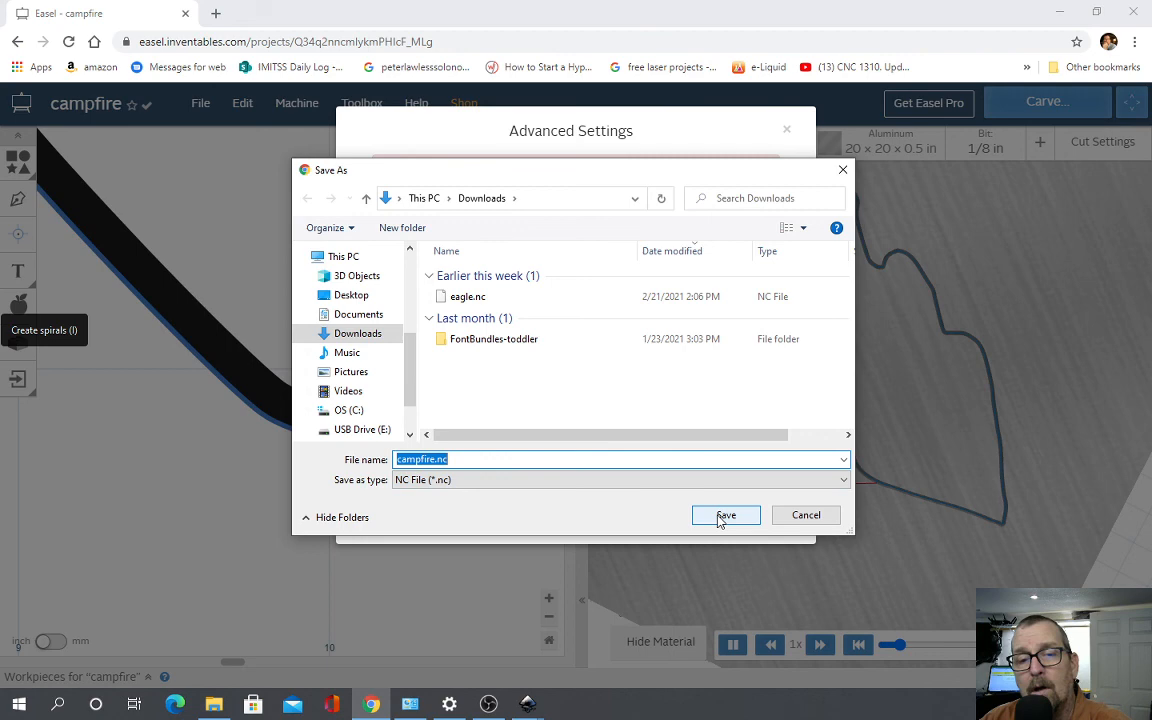
left_click(724, 514)
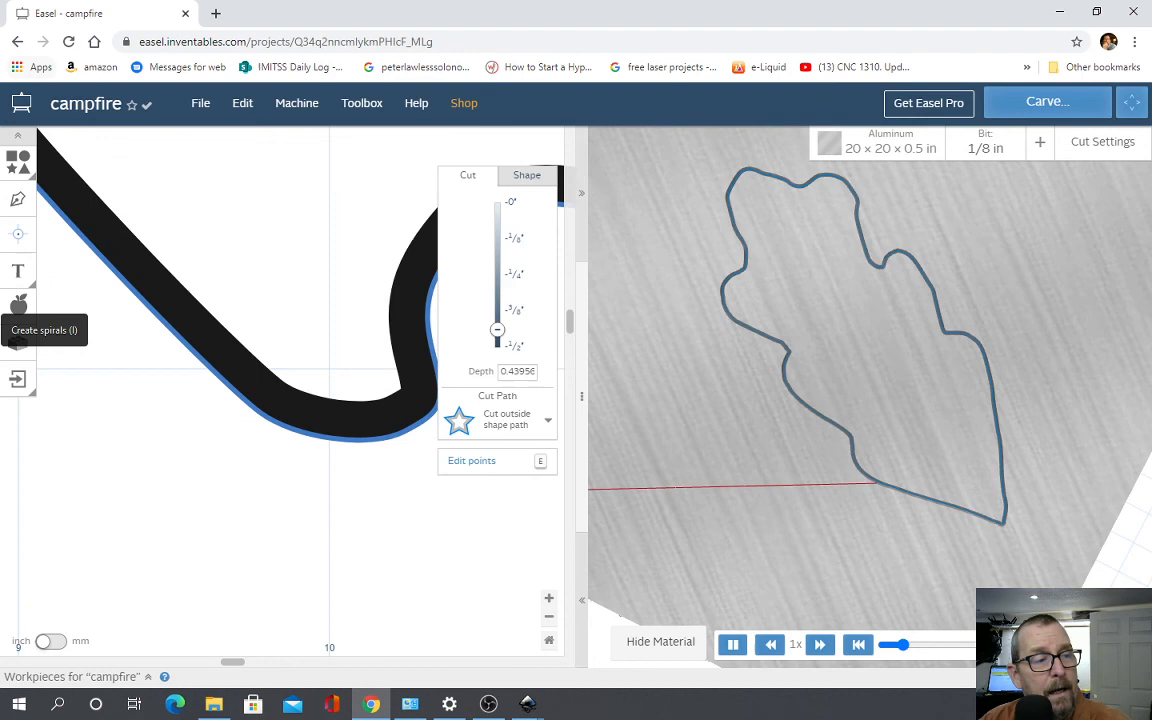